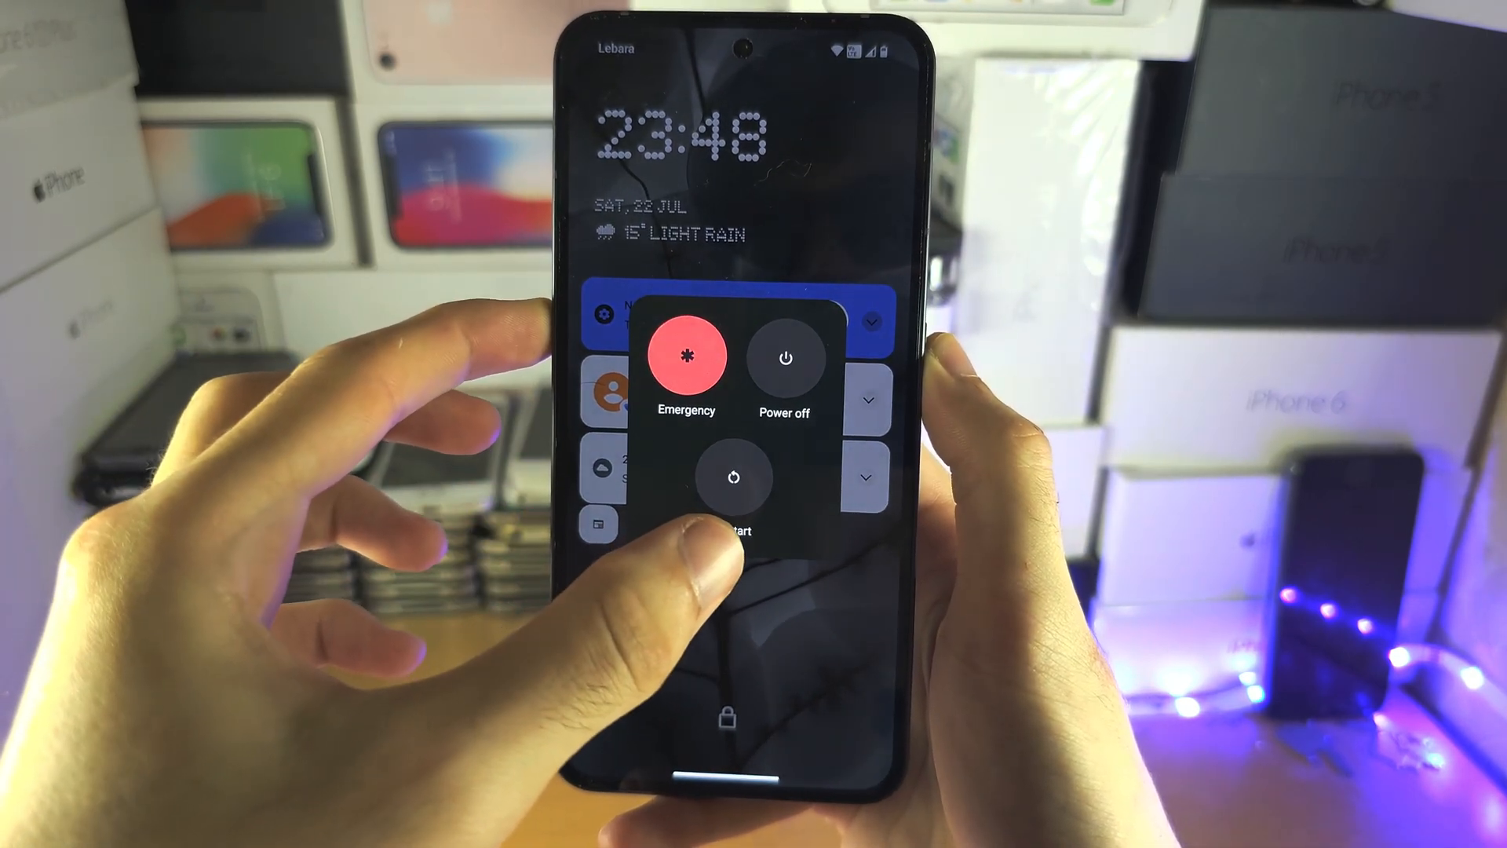
- Restart the phone from the power menu while holding volume up
click(735, 477)
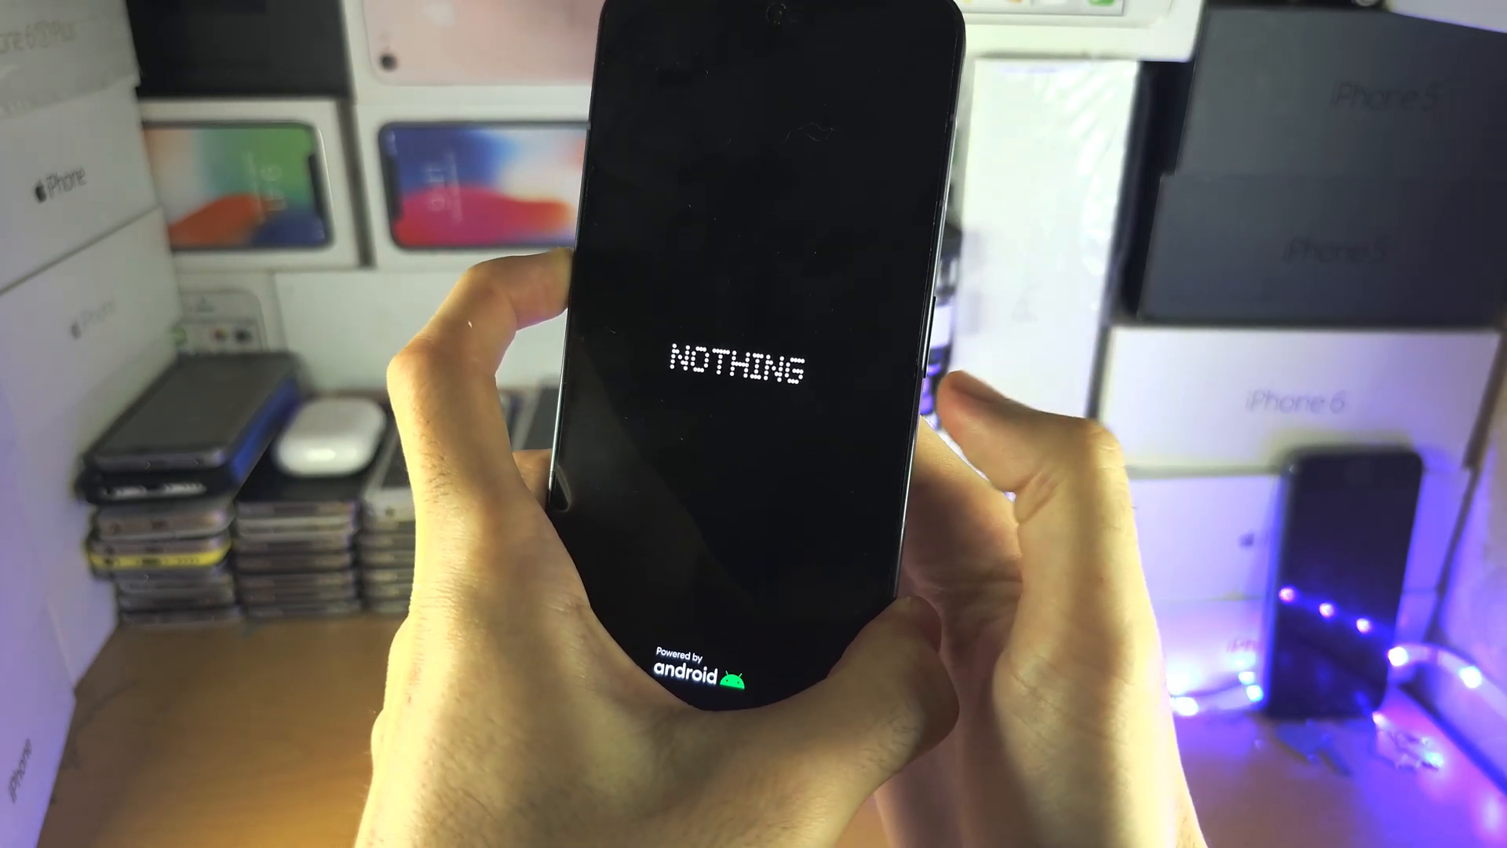